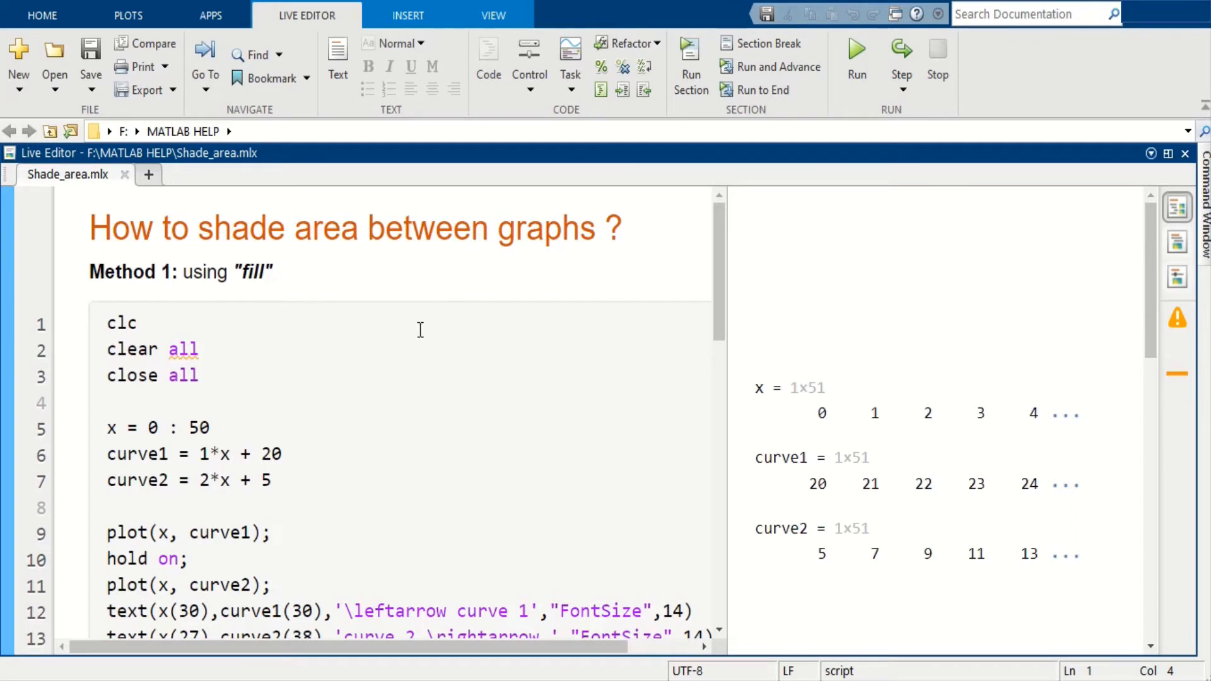
mouse_move(349, 348)
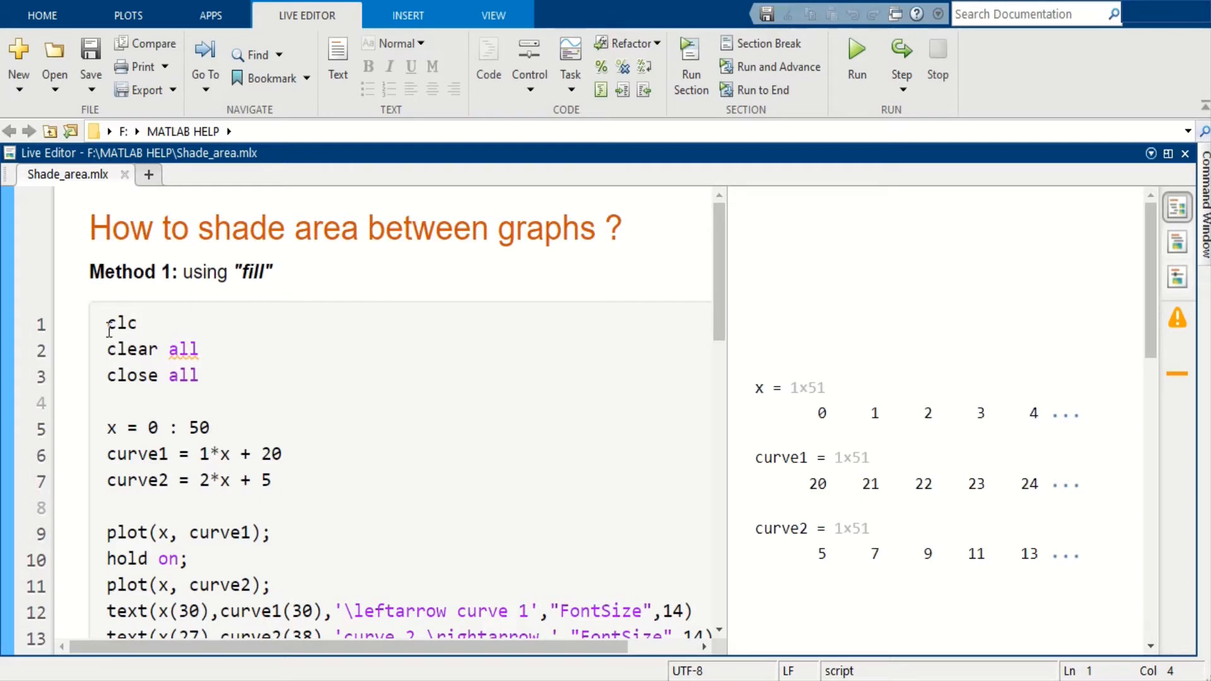
mouse_move(268, 351)
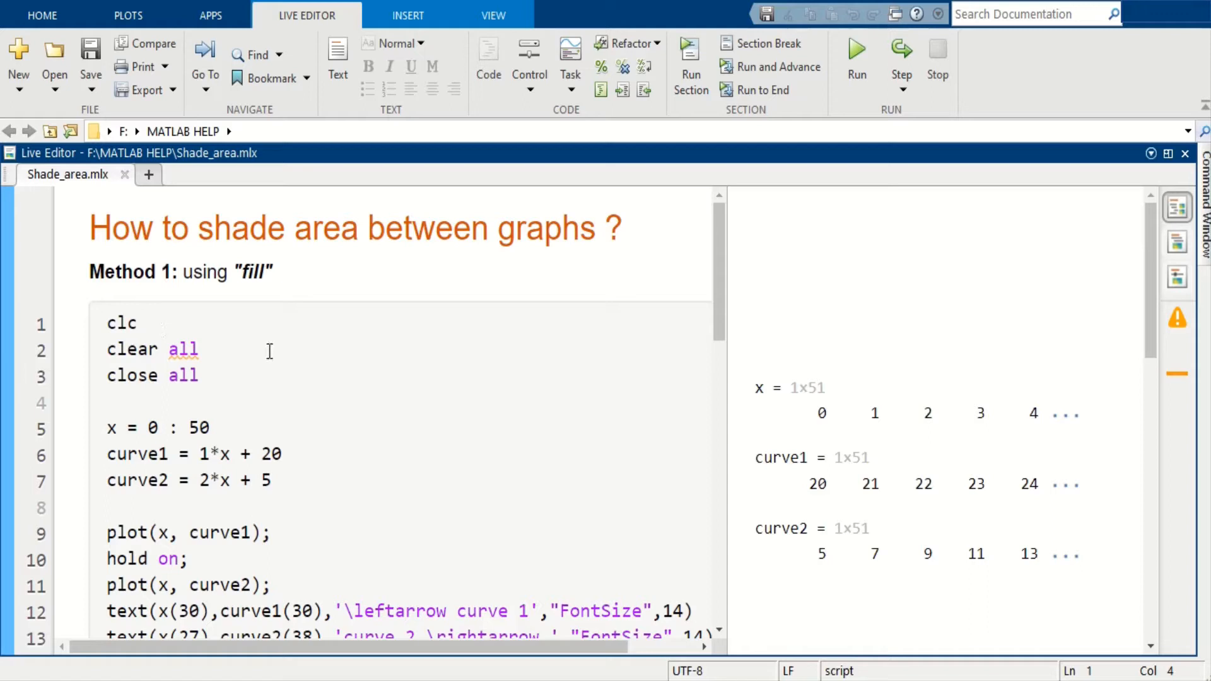
Run the script to line 18 so curve 1 and curve 2 plot before any shading.
scroll("down", 3)
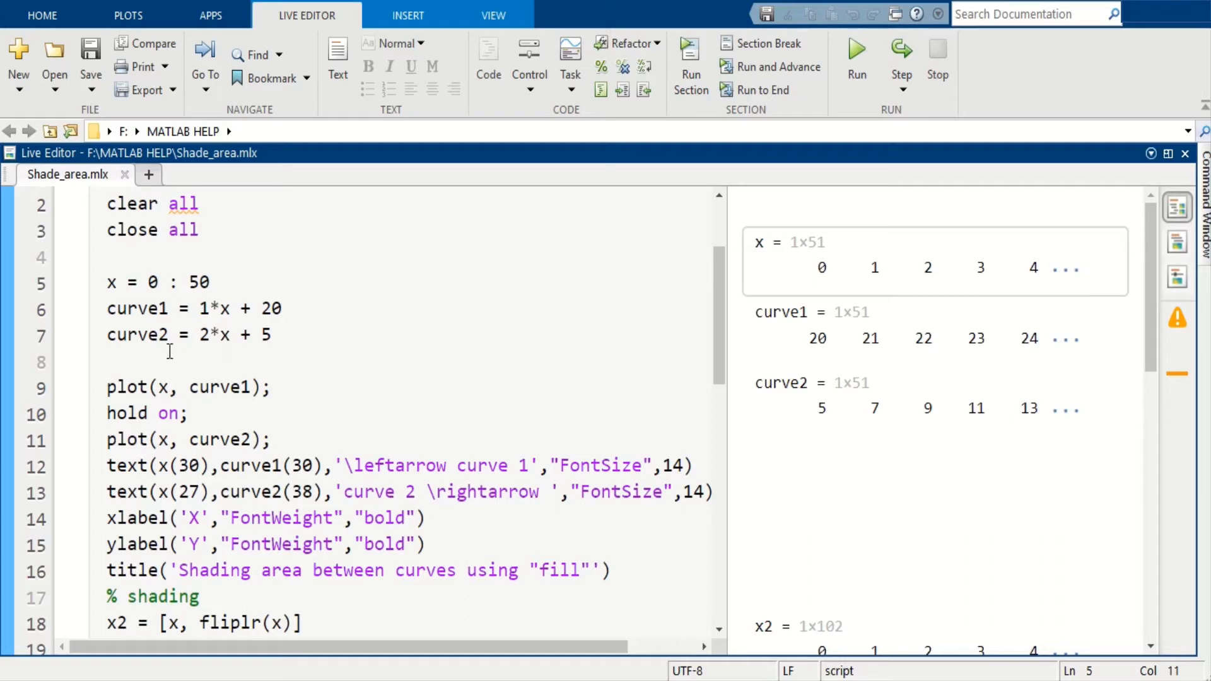
left_click(210, 281)
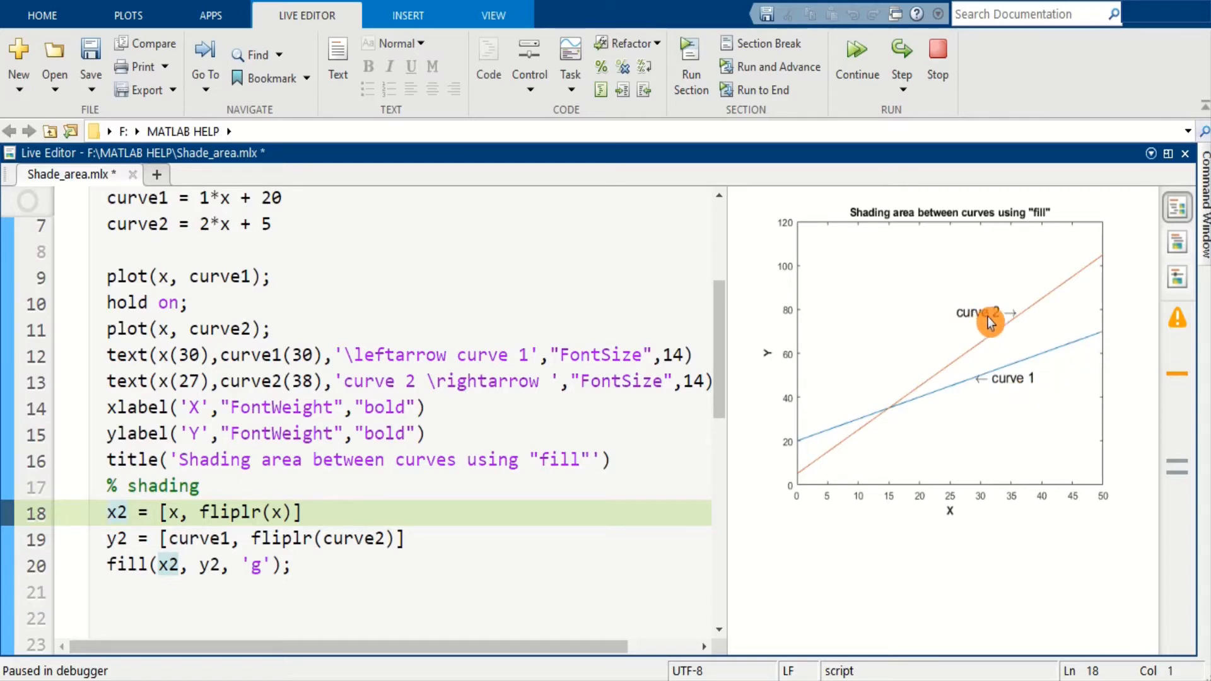
mouse_move(831, 452)
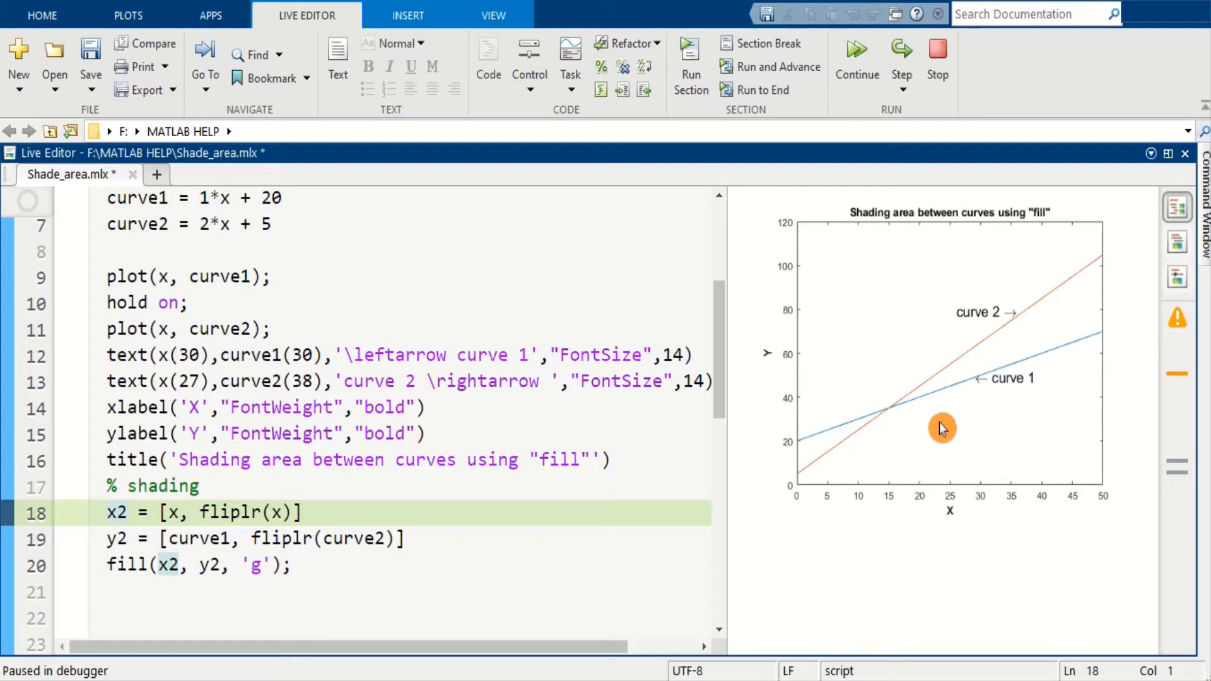
mouse_move(1068, 320)
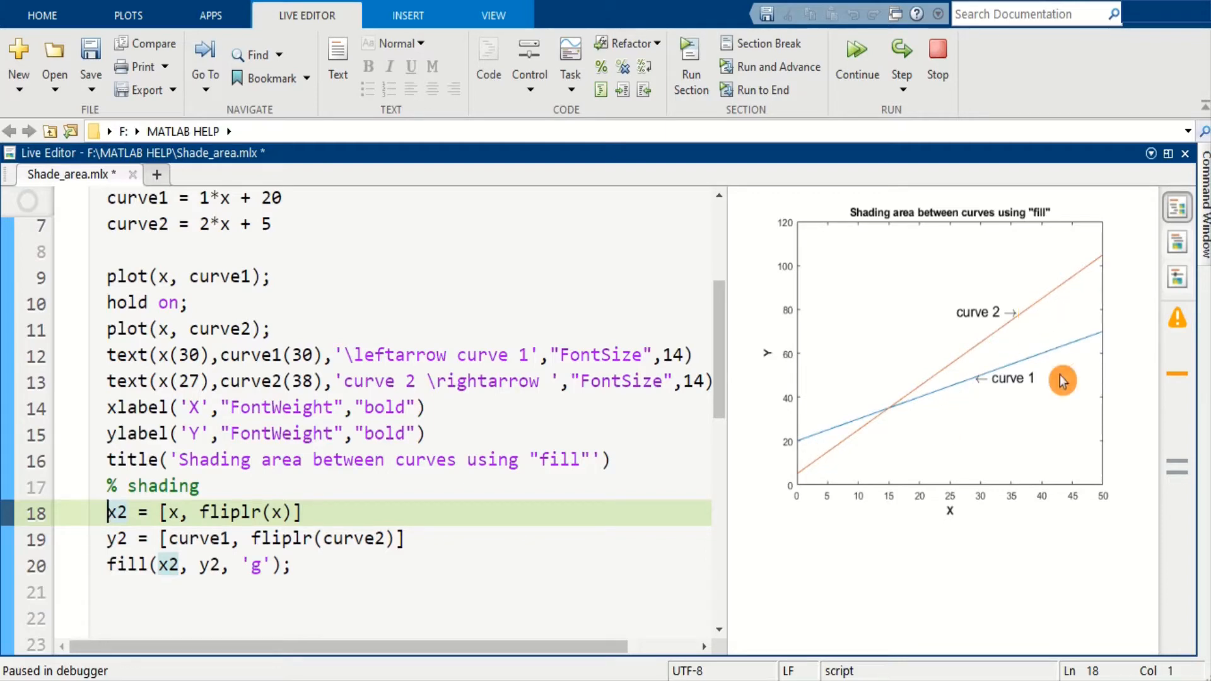
mouse_move(826, 450)
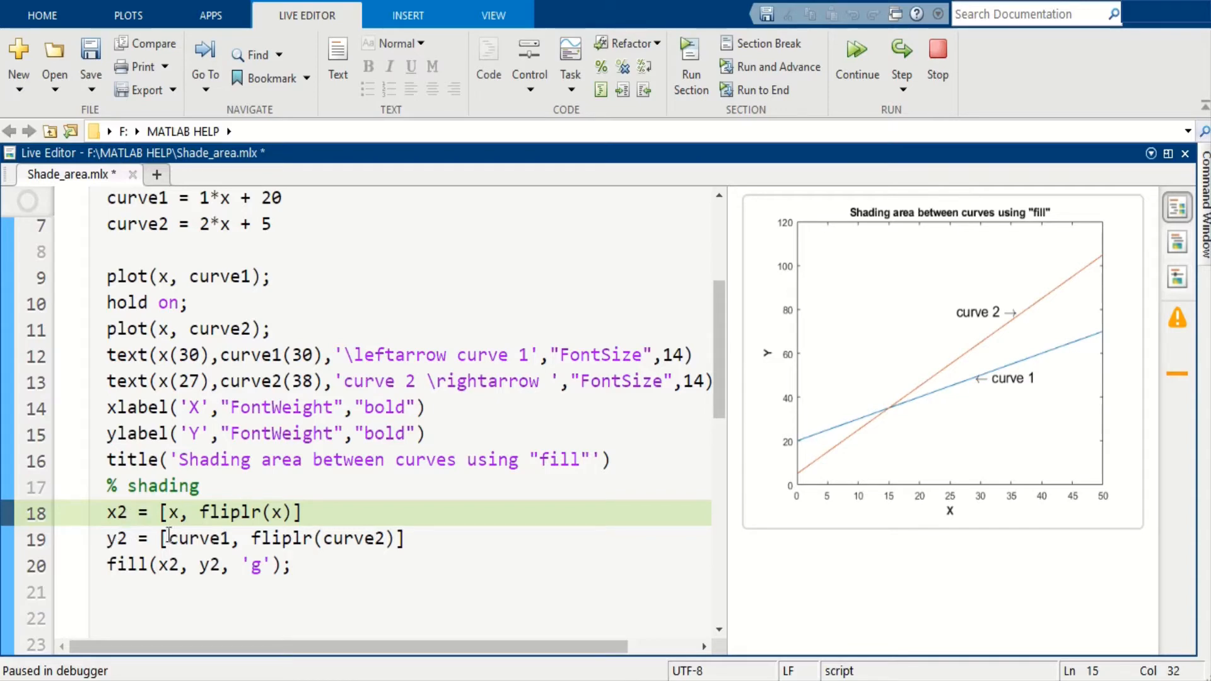
left_click(187, 512)
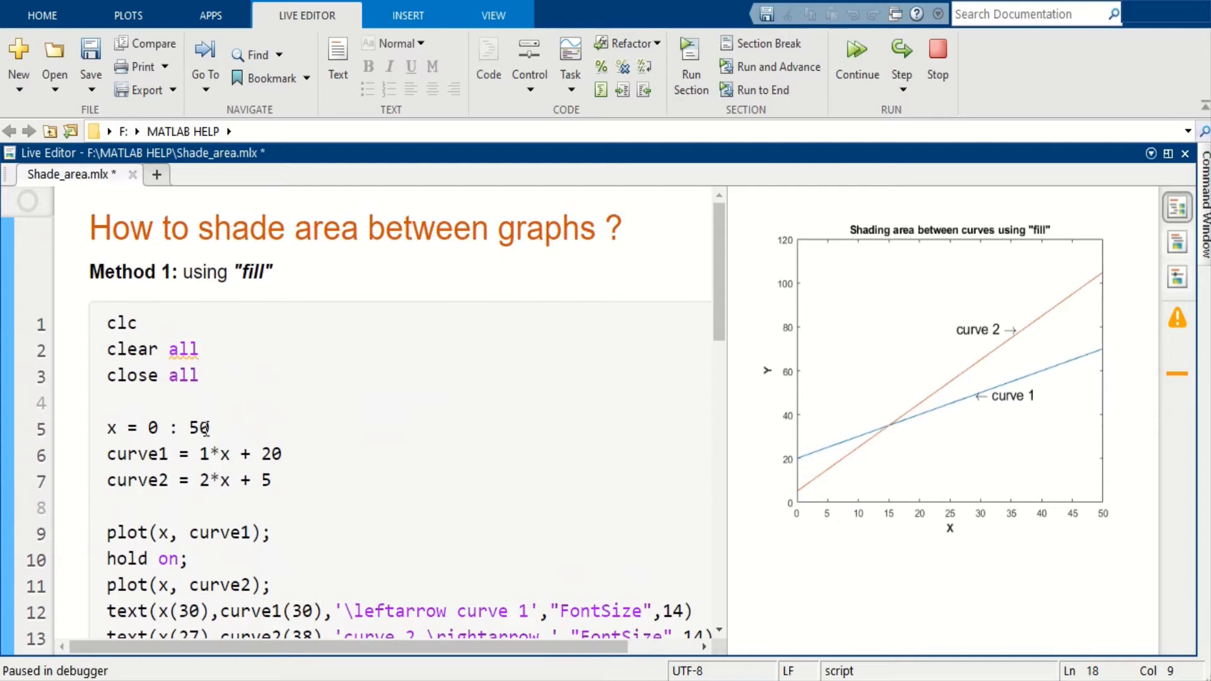
Continue execution so the remaining fill lines shade between the two curves.
scroll("down", 3)
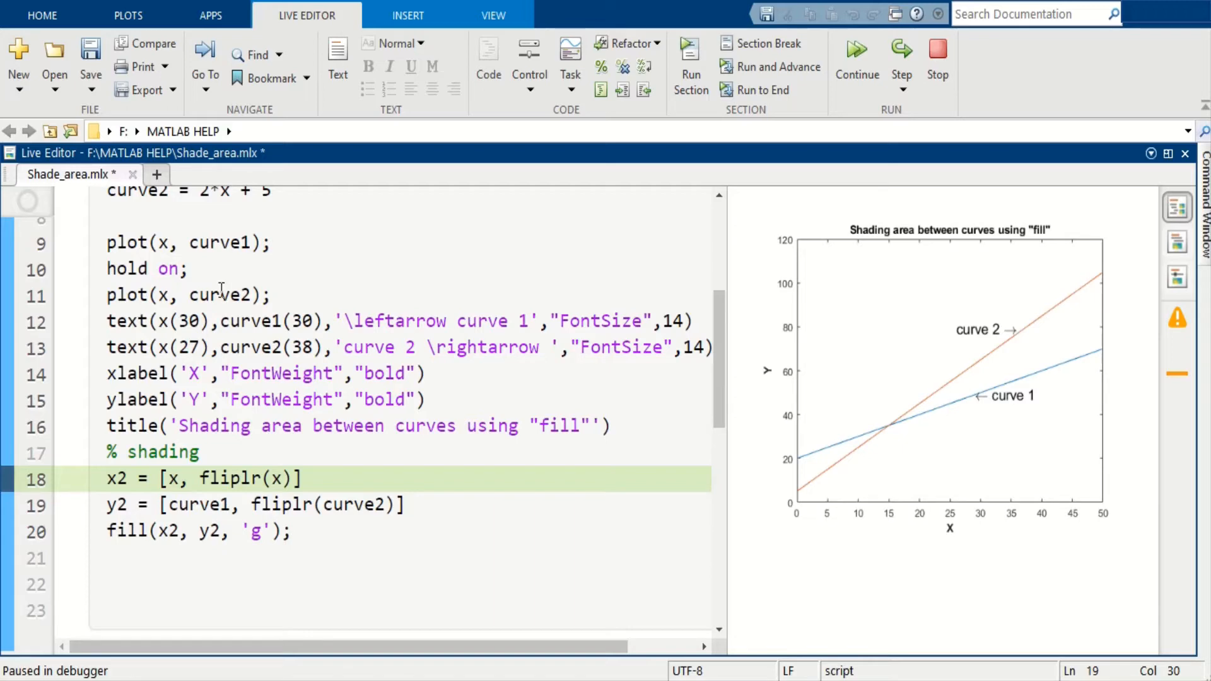
left_click(401, 505)
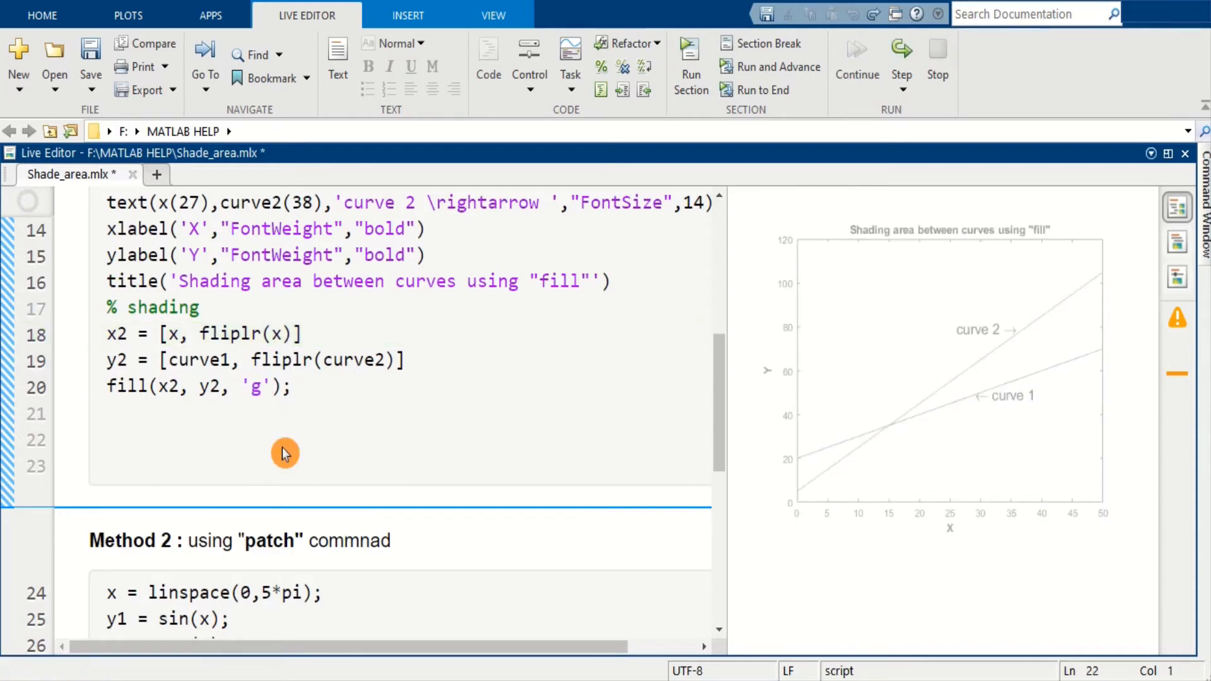
Clear the 'g' colour argument from fill(x2, y2, 'g') after the green shading appears.
left_click(689, 58)
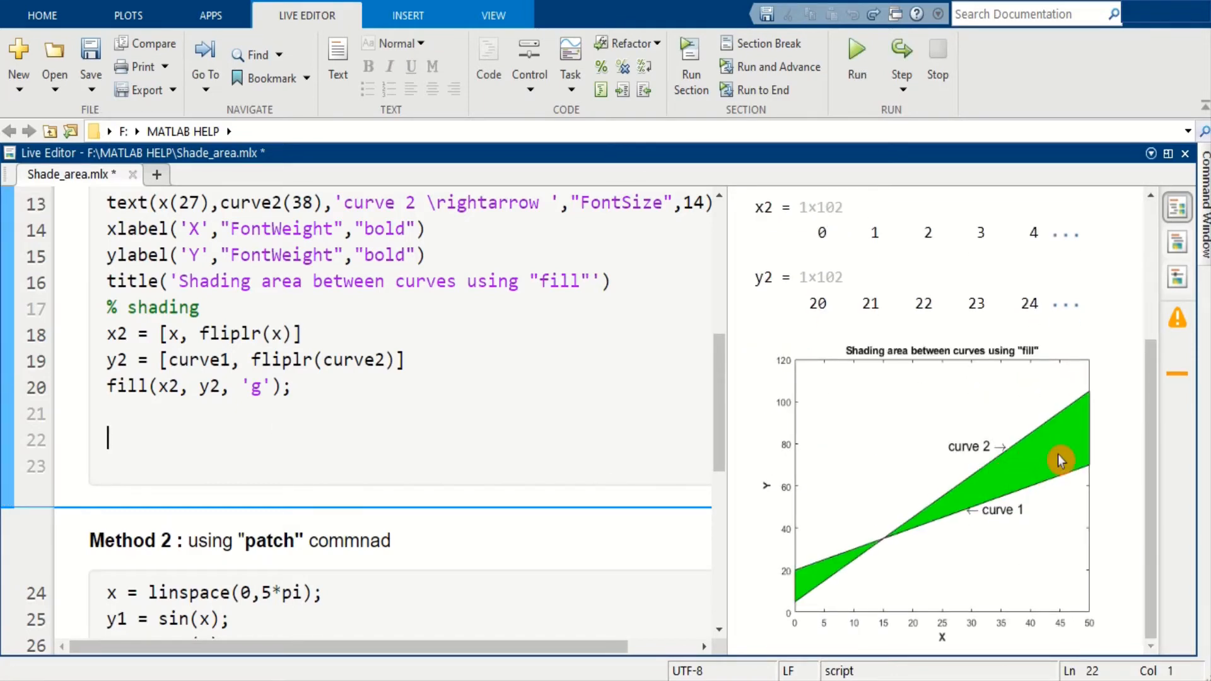
mouse_move(1058, 472)
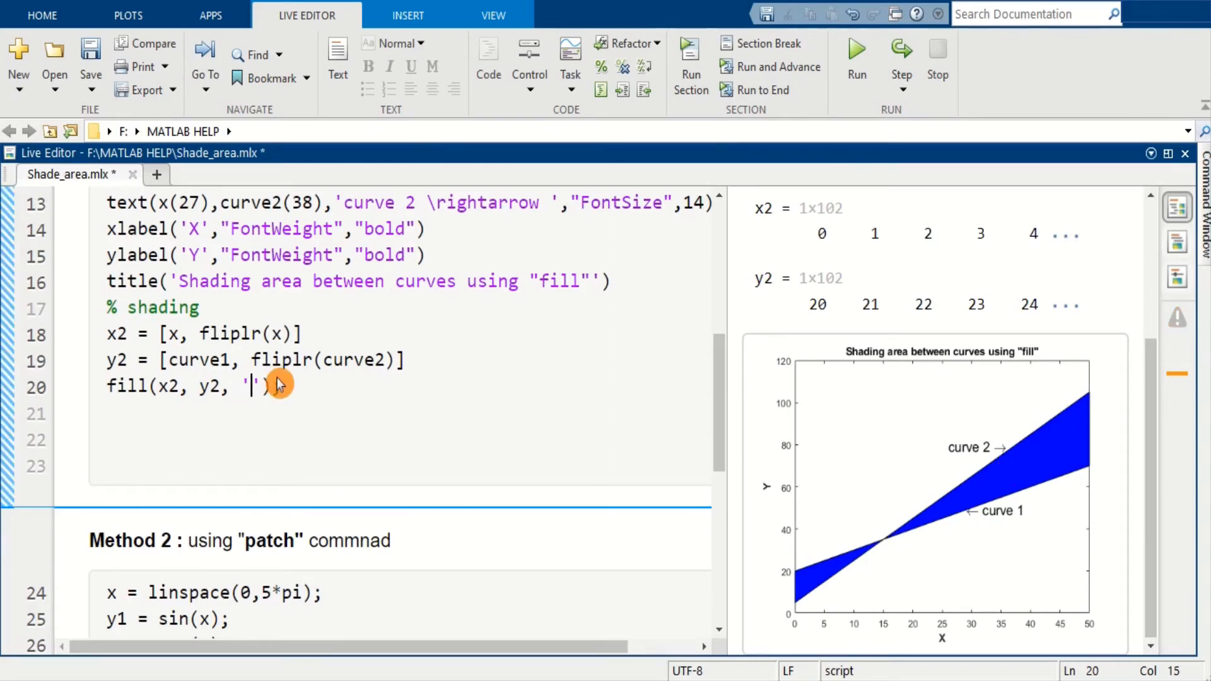
Set the fill colour to 'r' and rerun so the area between the curves shades red.
type("r")
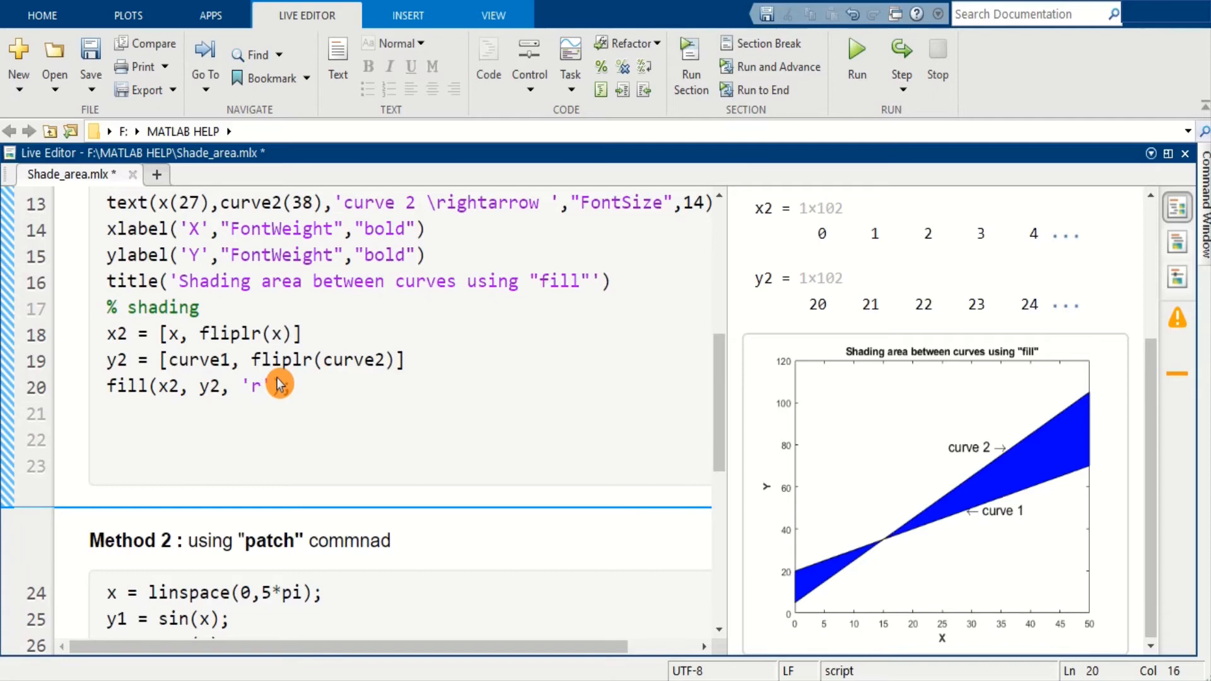
left_click(855, 58)
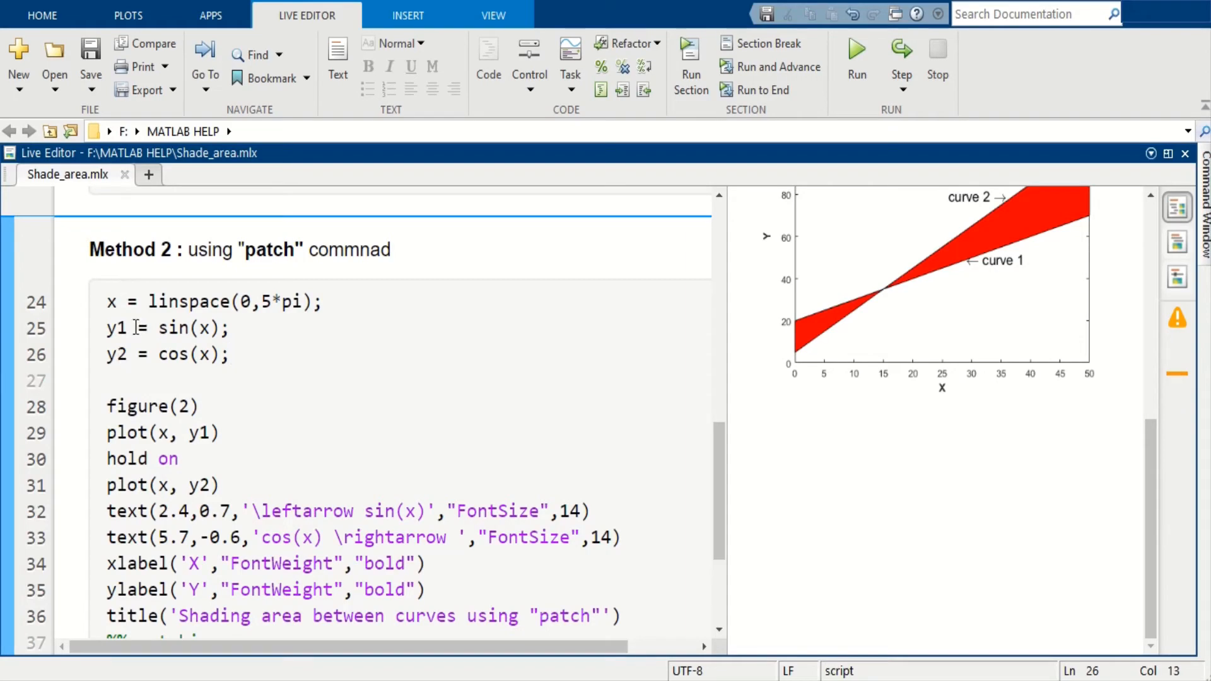
Run the script to line 38 so sin(x) and cos(x) plot before the patch shading.
scroll("down", 3)
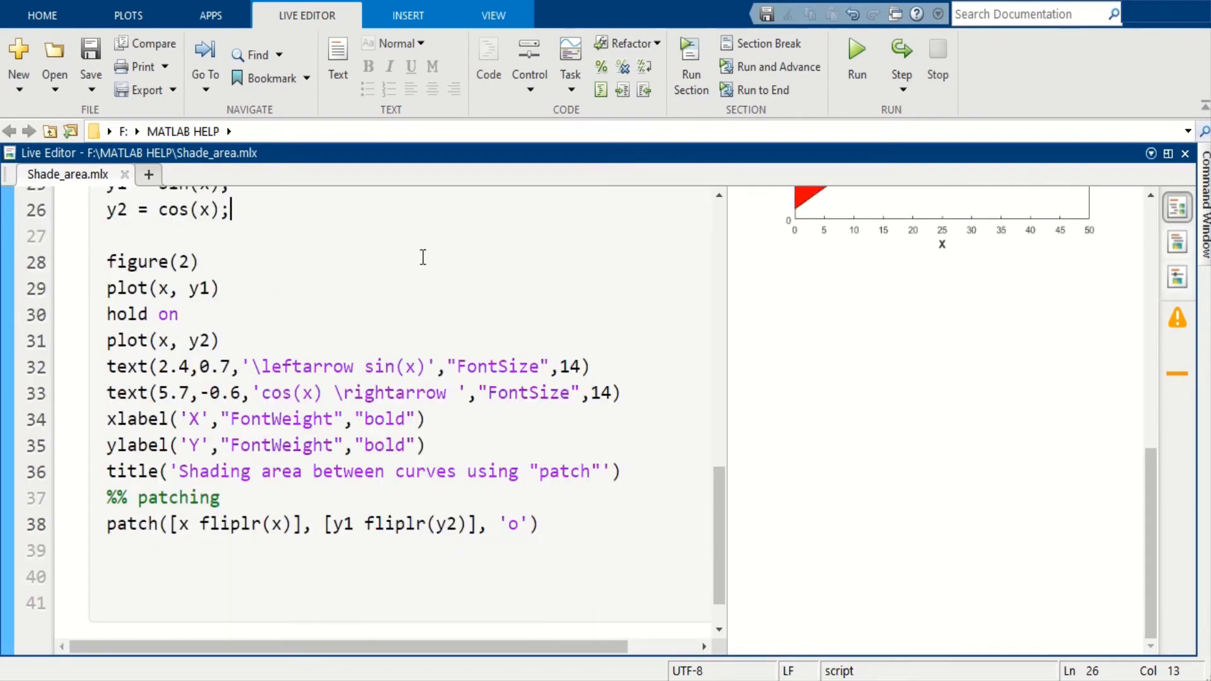
mouse_move(71, 533)
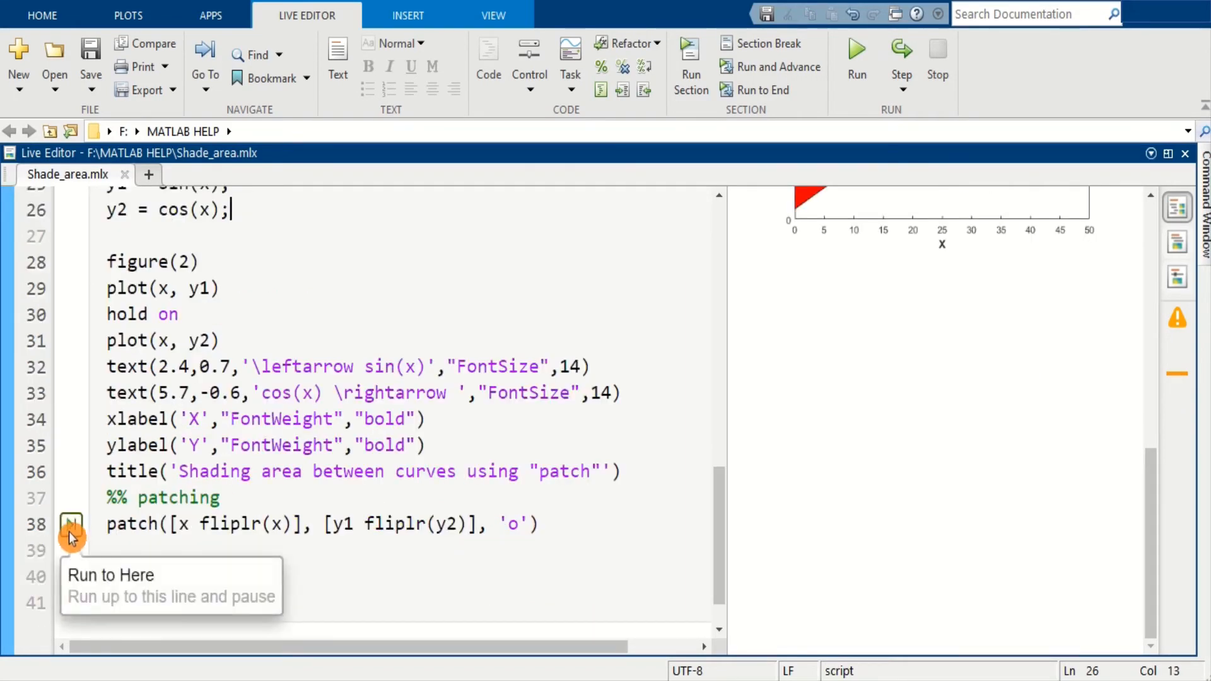
left_click(70, 523)
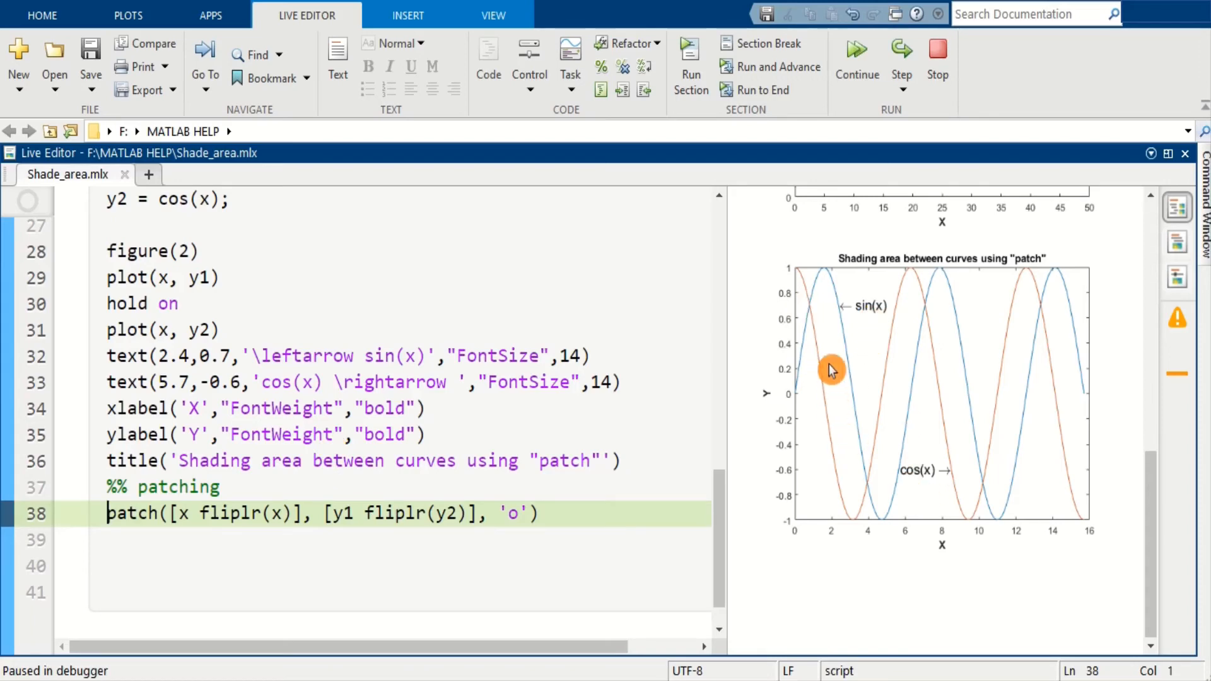
mouse_move(757, 369)
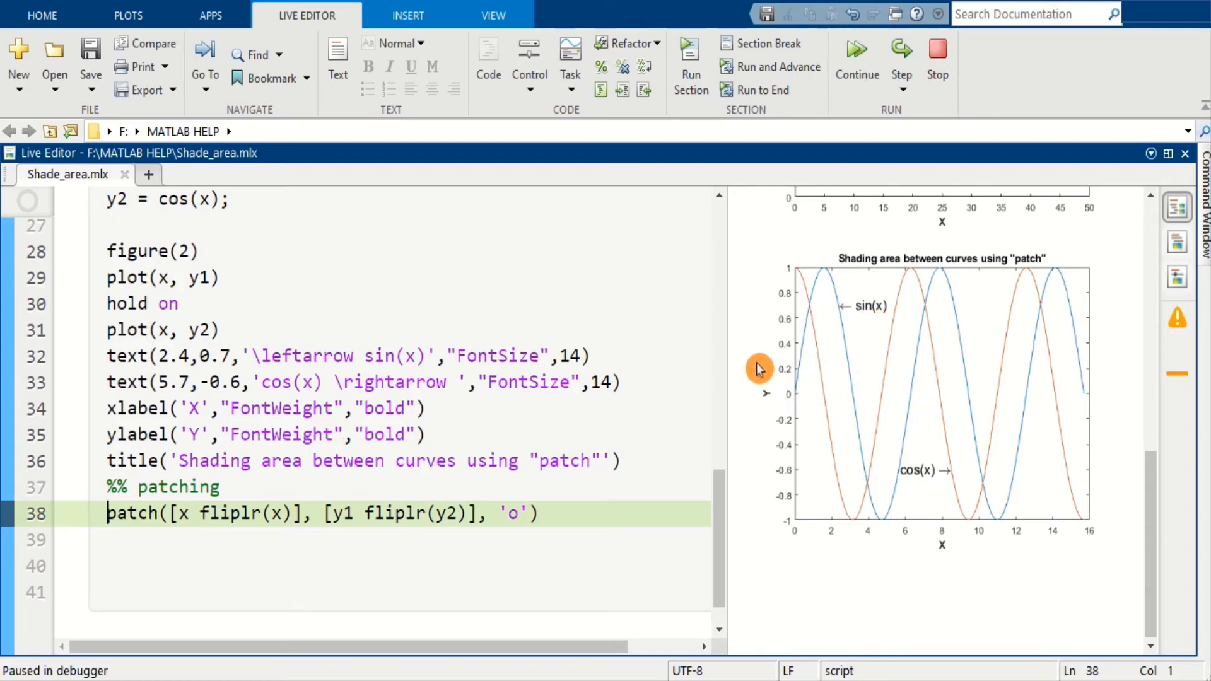
mouse_move(805, 321)
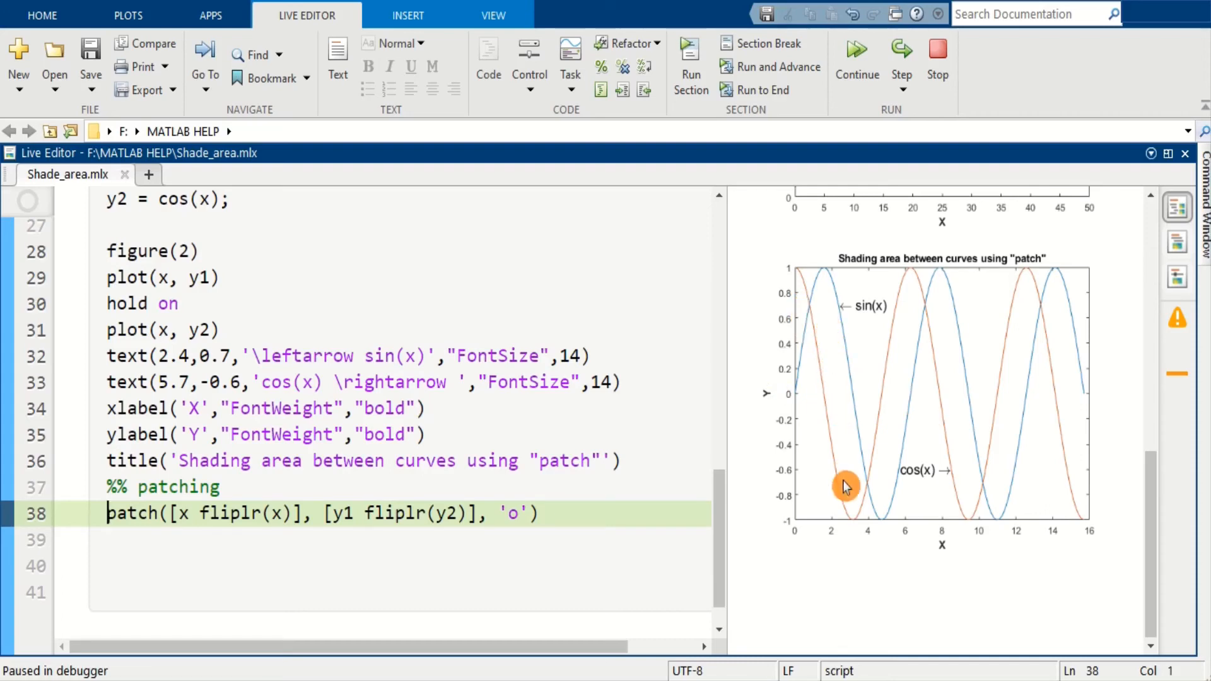
mouse_move(909, 430)
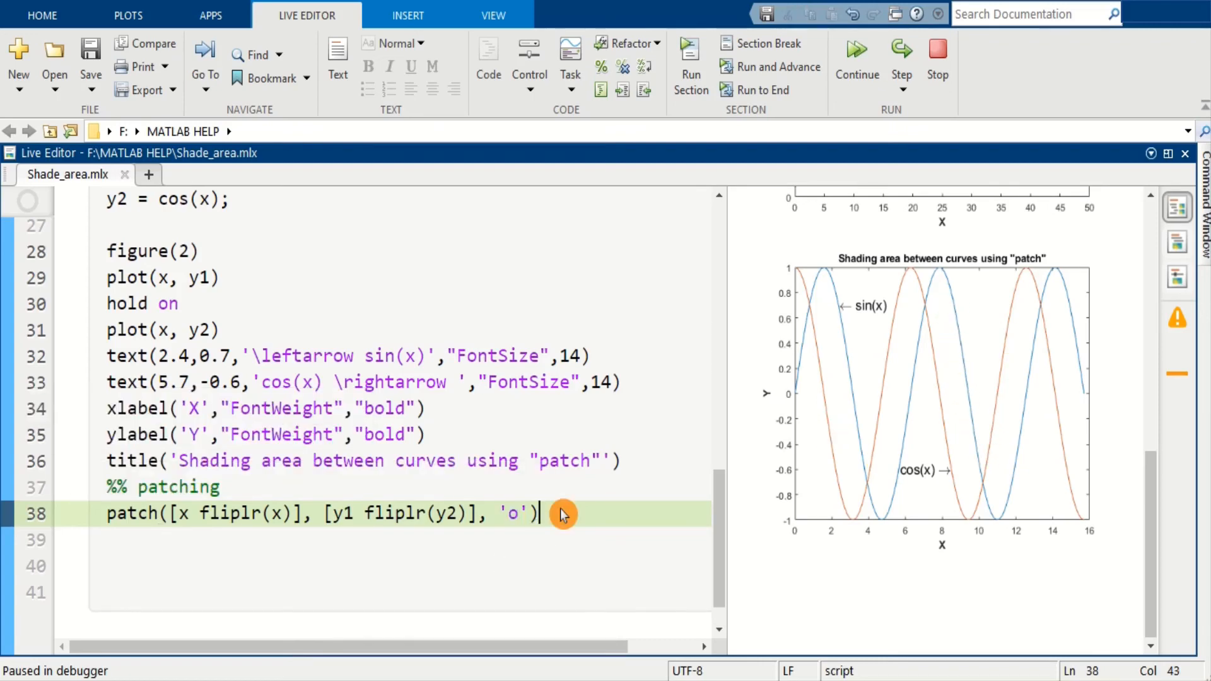
Change the patch colour from 'o' to 'r' and rerun so the sin/cos region fills red.
left_click(855, 58)
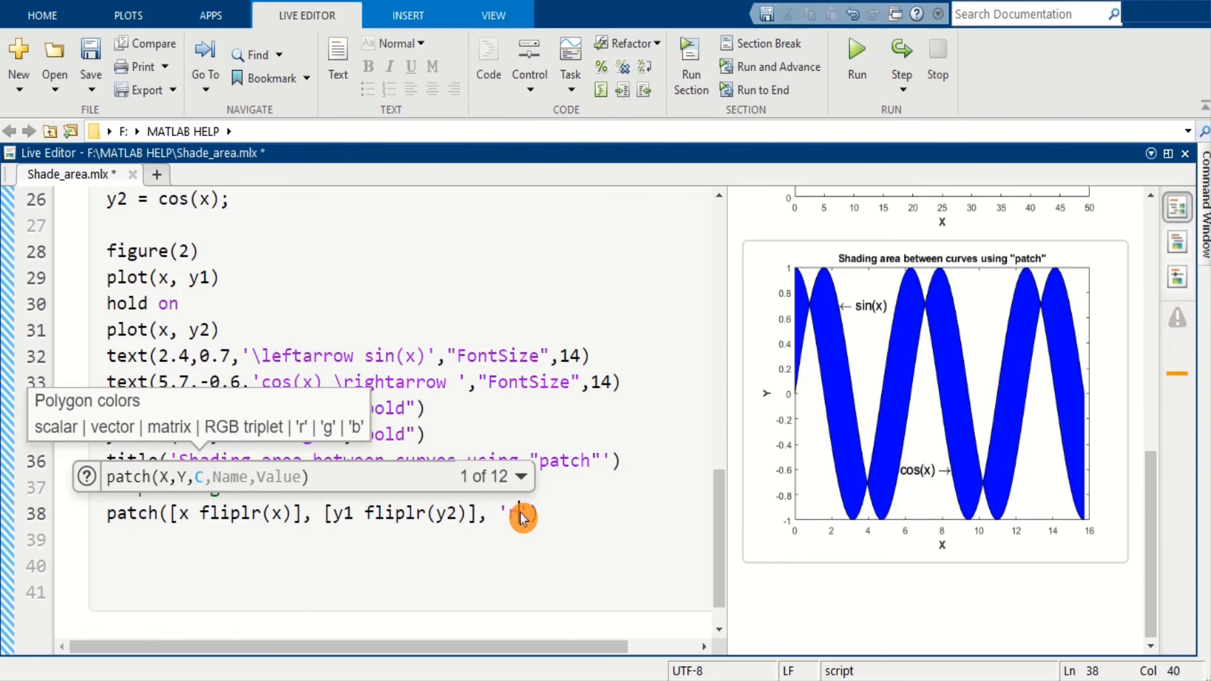
left_click(855, 58)
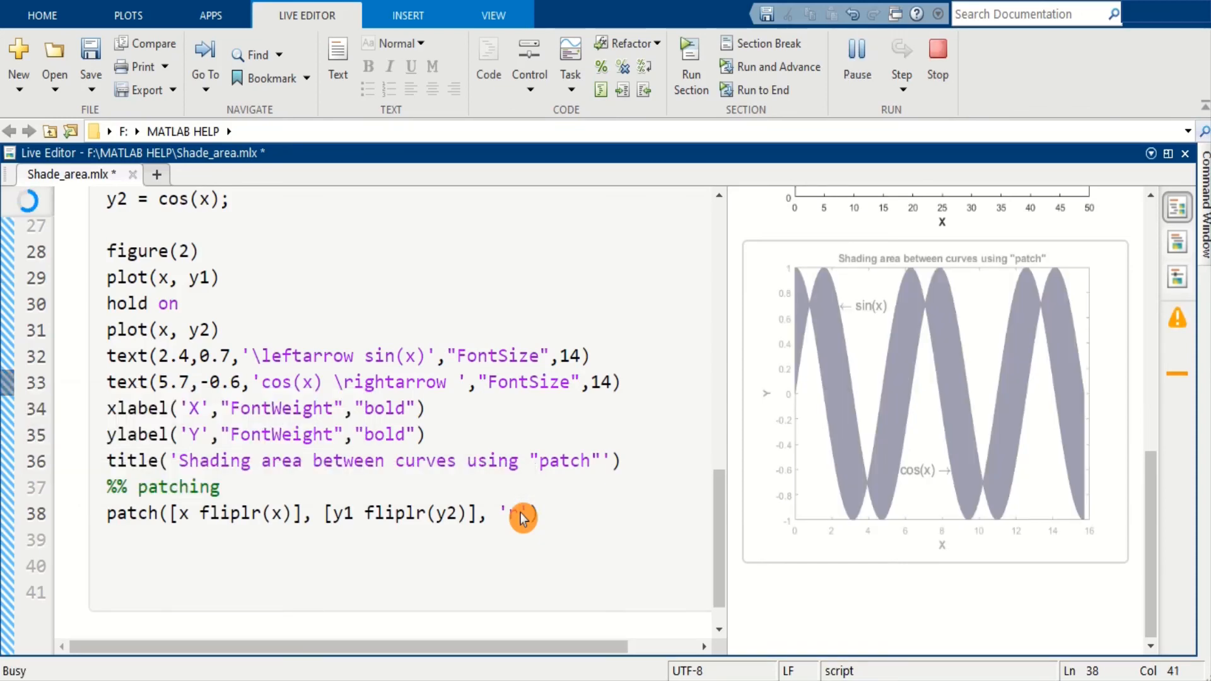
type("r")
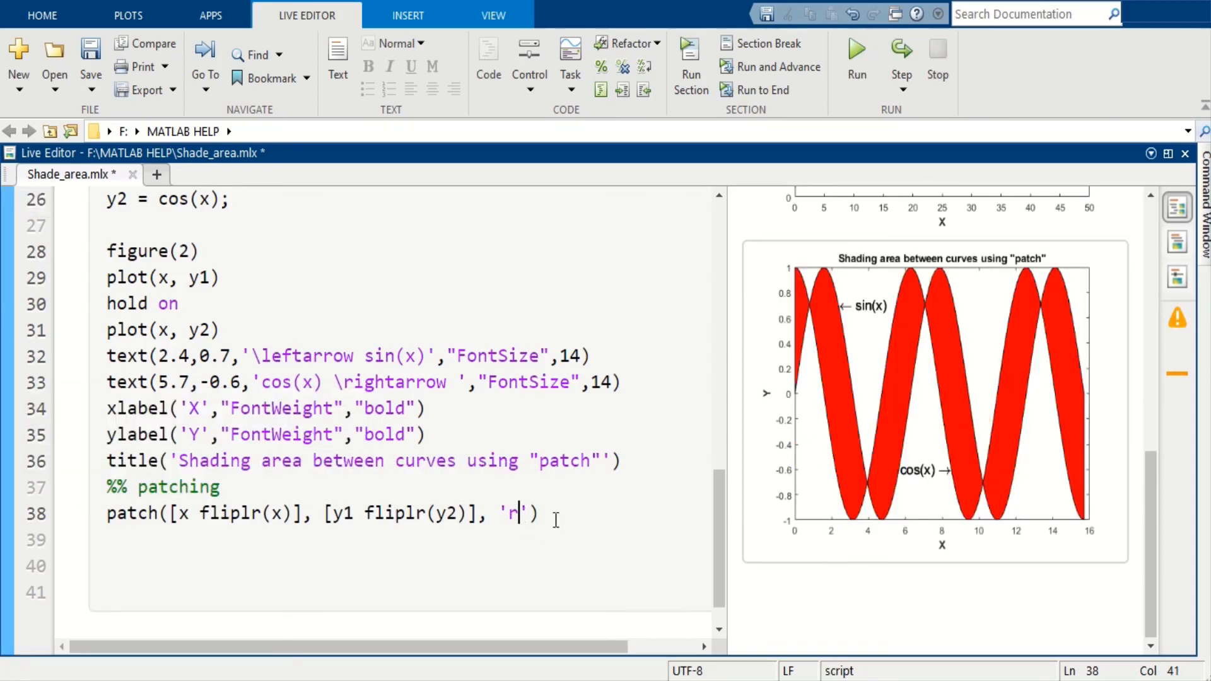